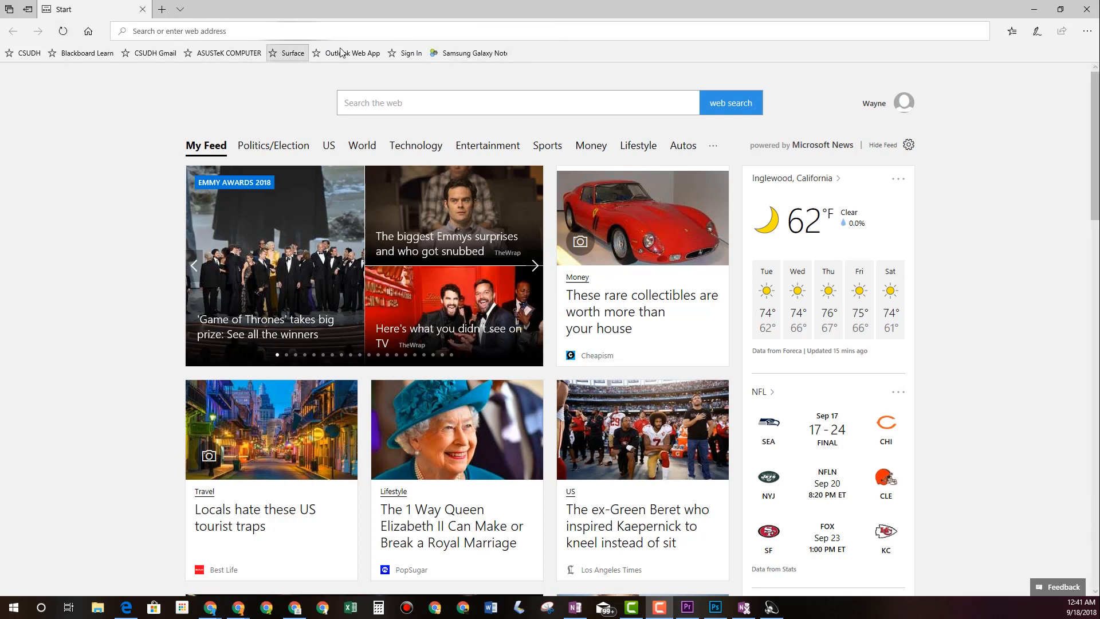
mouse_move(568, 58)
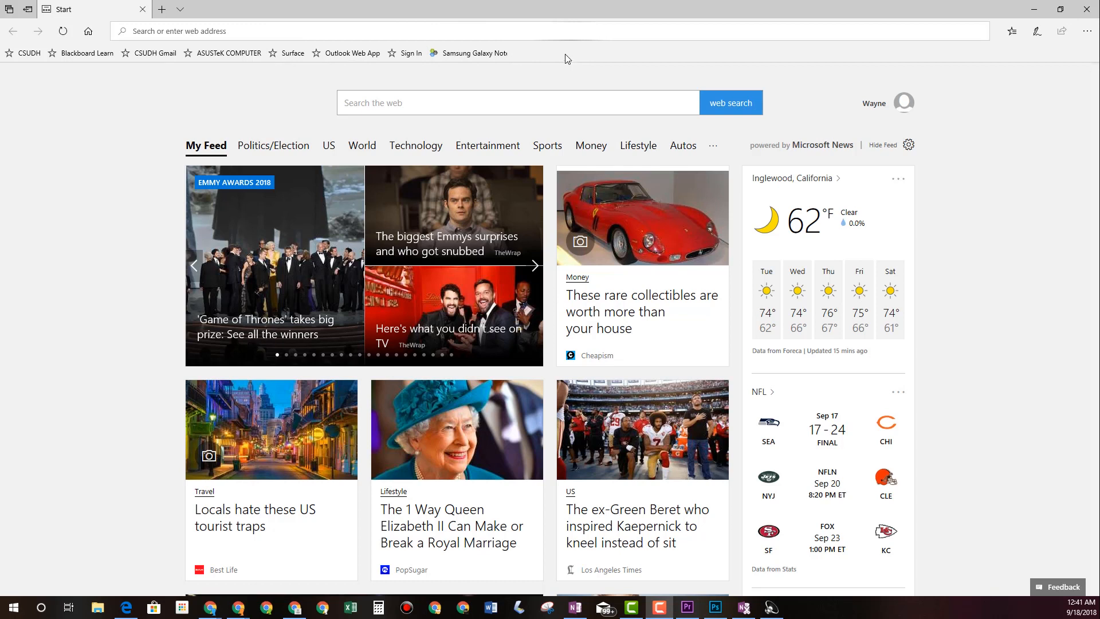
mouse_move(149, 53)
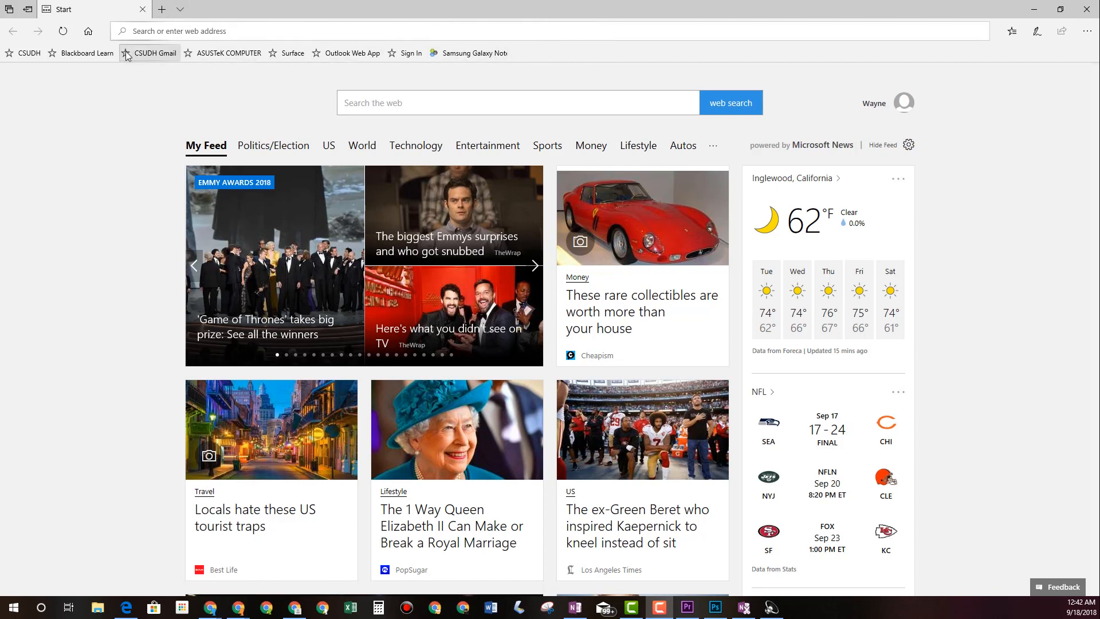
mouse_move(377, 63)
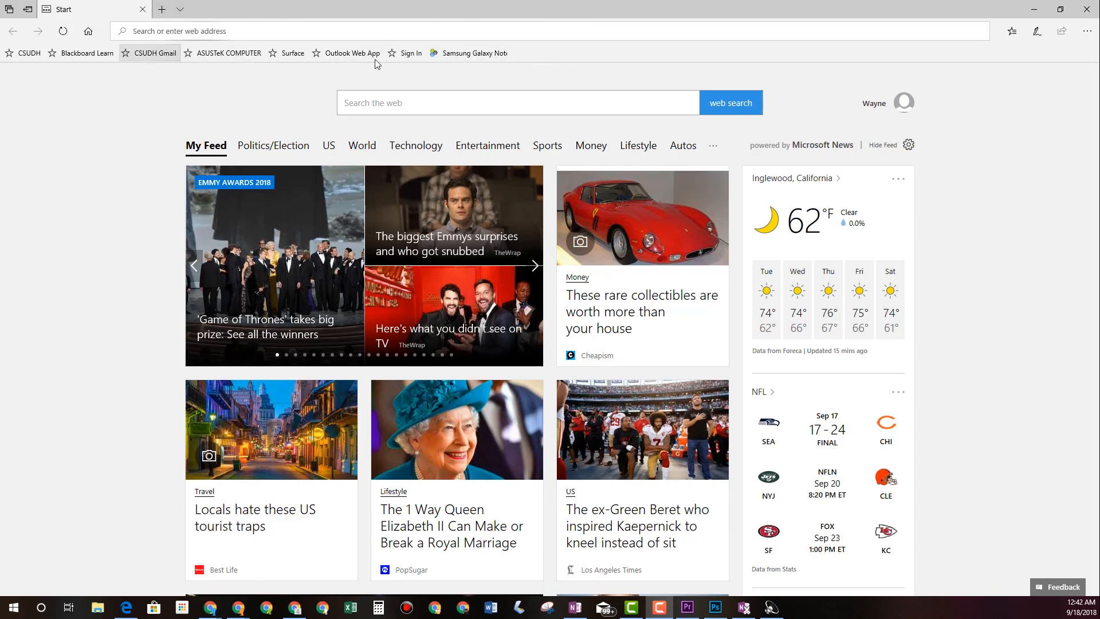
mouse_move(592, 50)
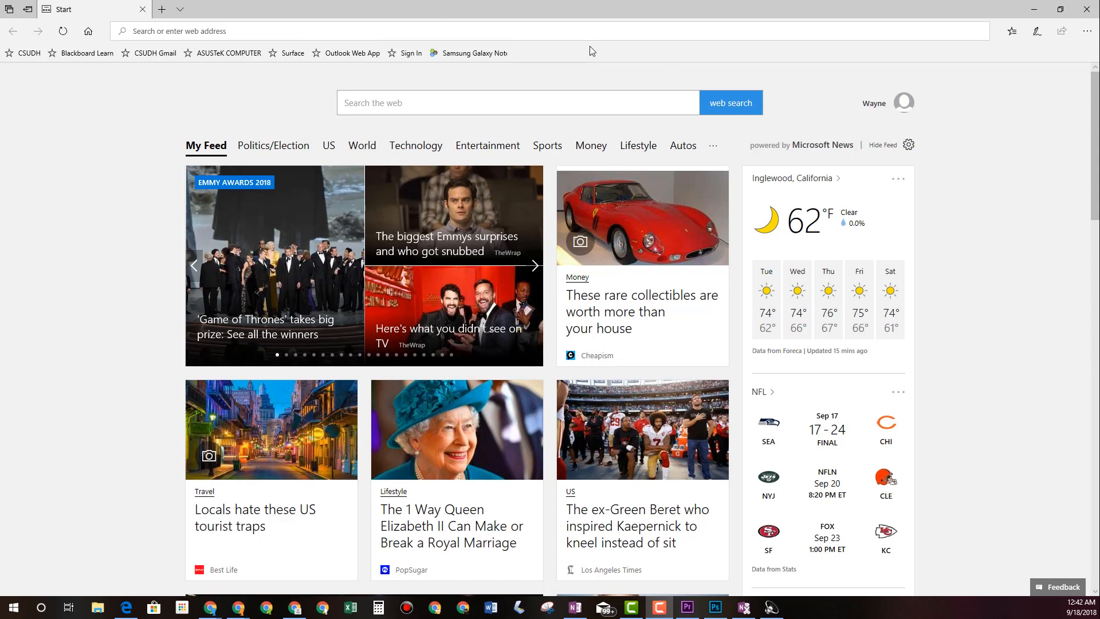
mouse_move(586, 55)
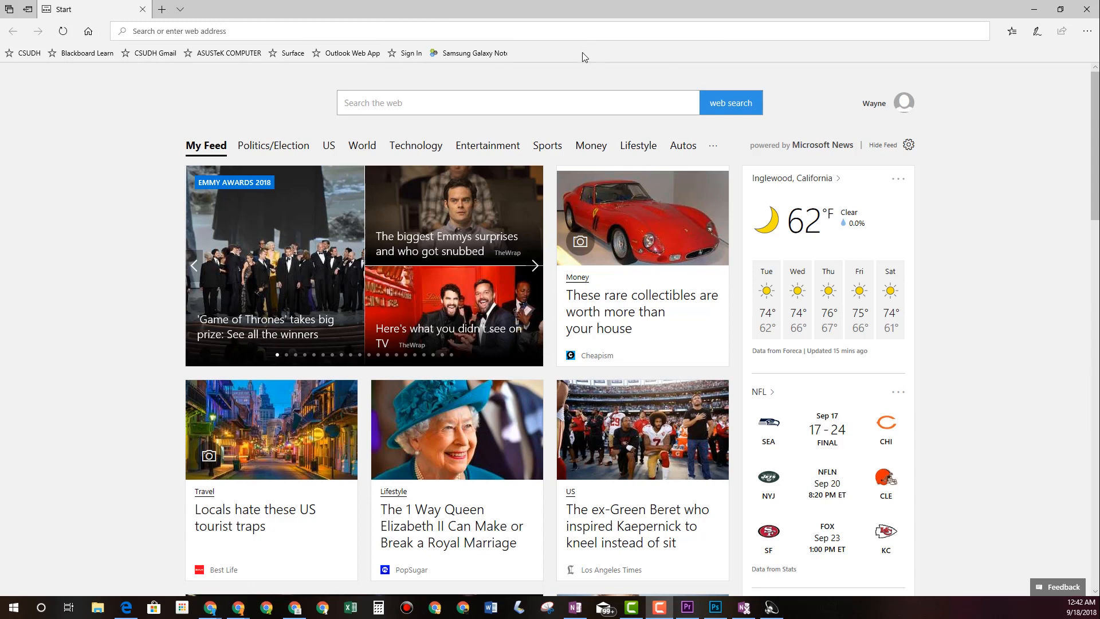
mouse_move(1012, 31)
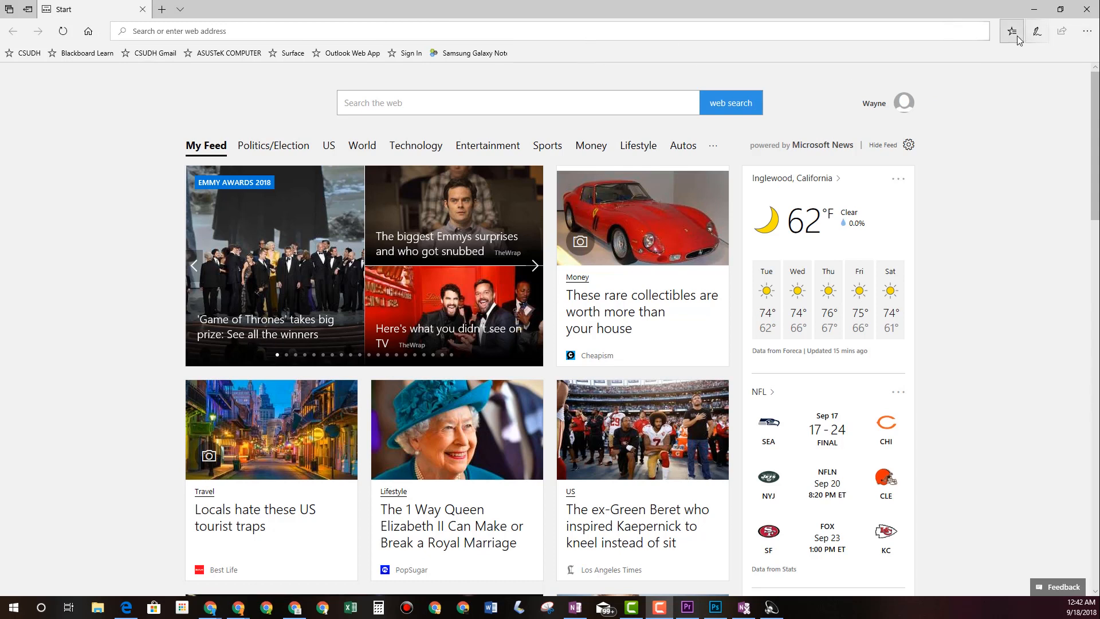
mouse_move(1012, 31)
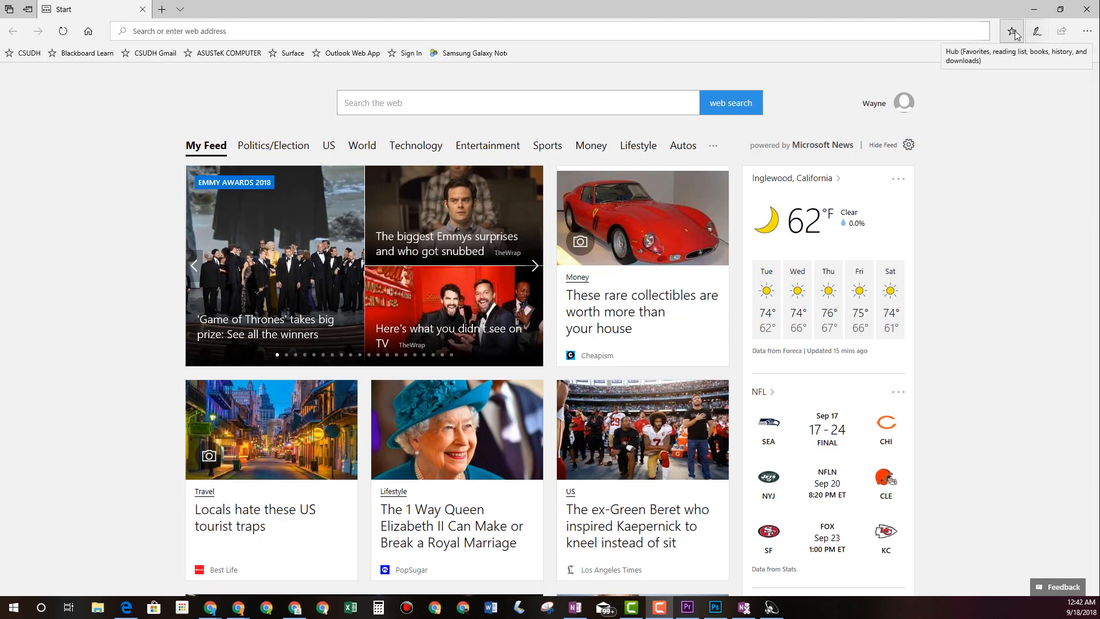
- Turn on 'Show the favorites bar' in Edge's Hub settings so the bar appears
click(1012, 31)
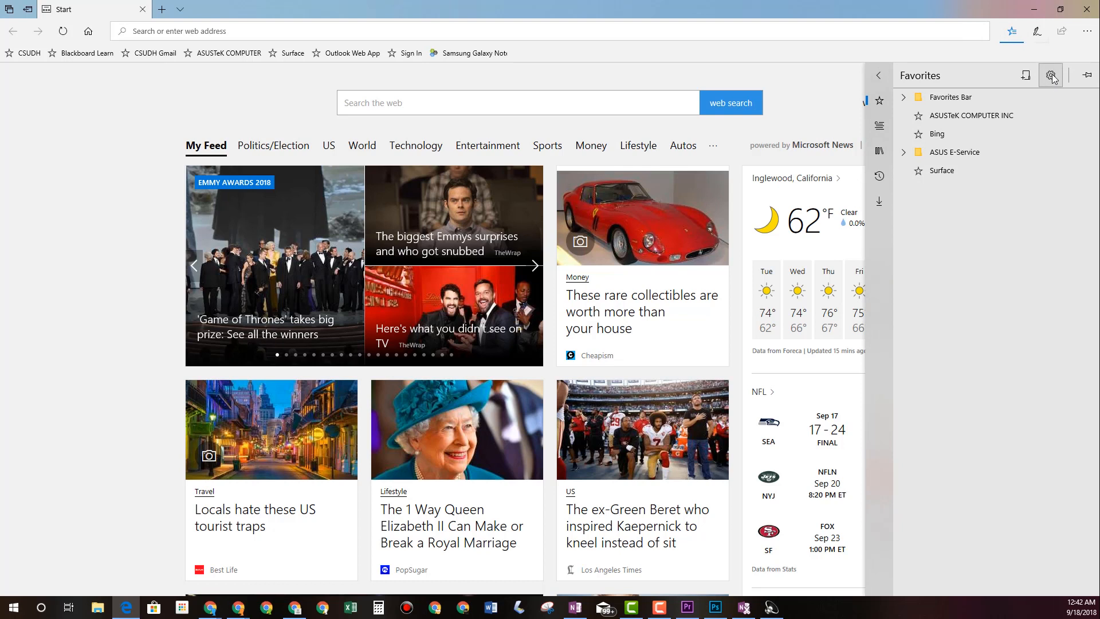
click(1051, 75)
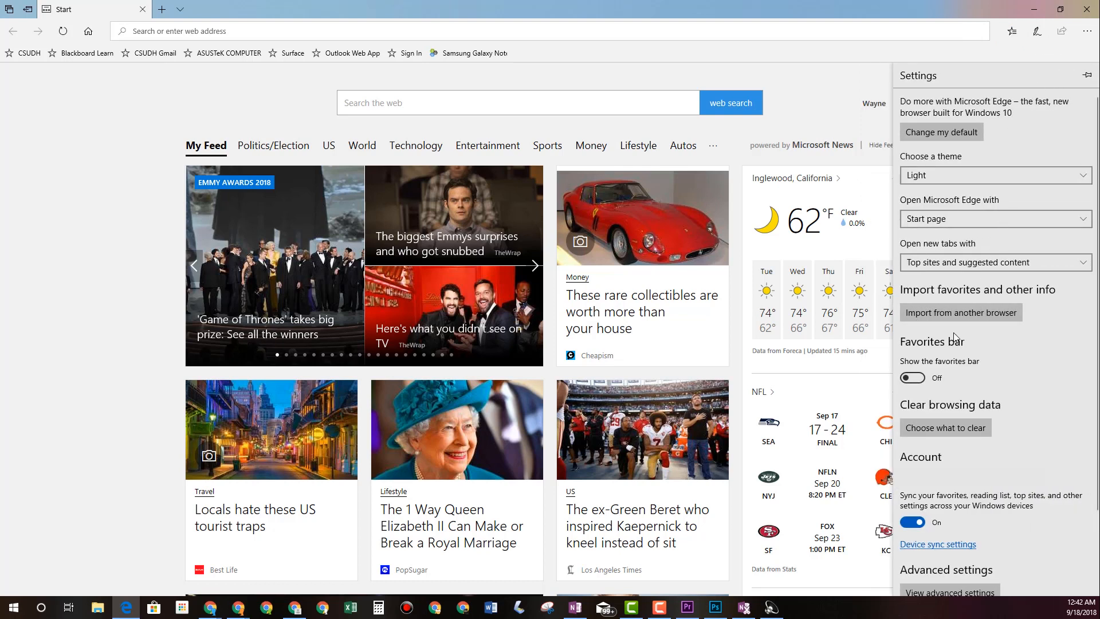
click(913, 377)
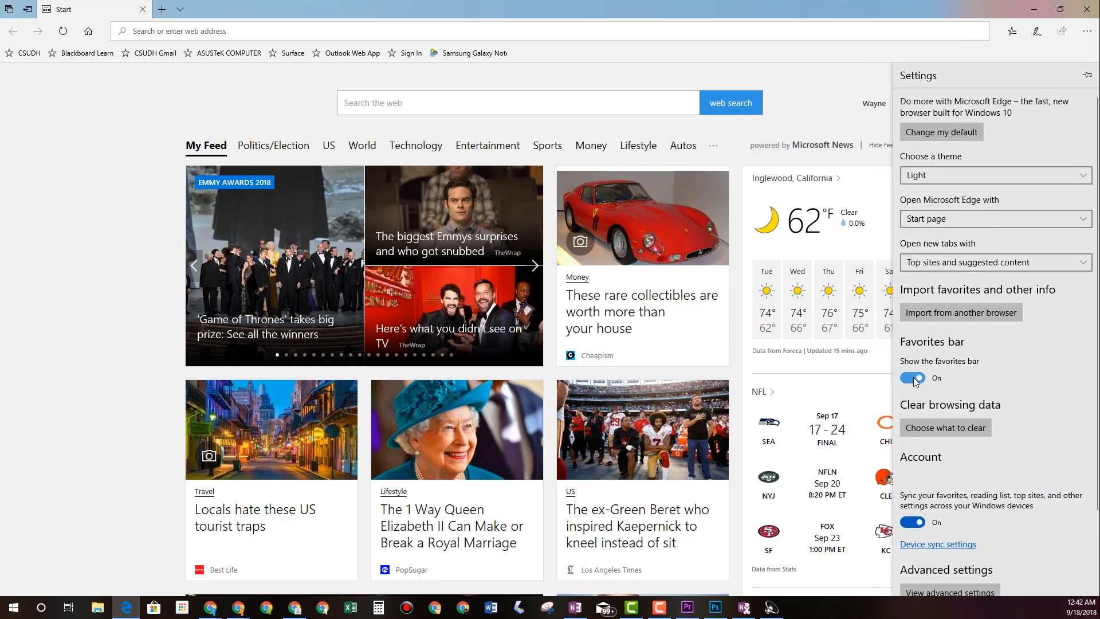
click(913, 378)
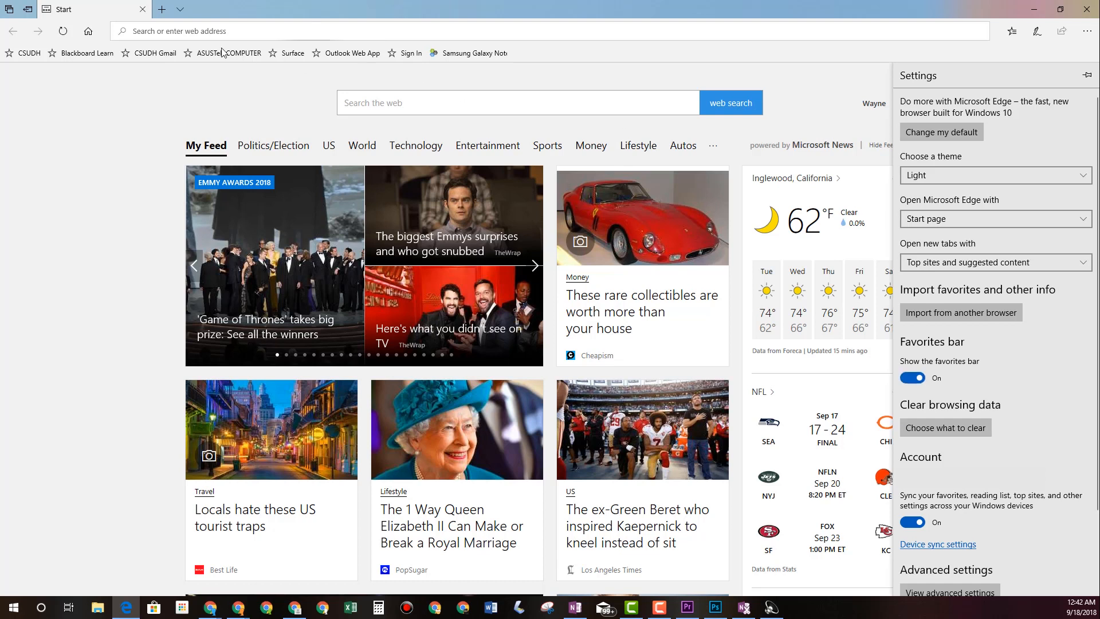
mouse_move(239, 27)
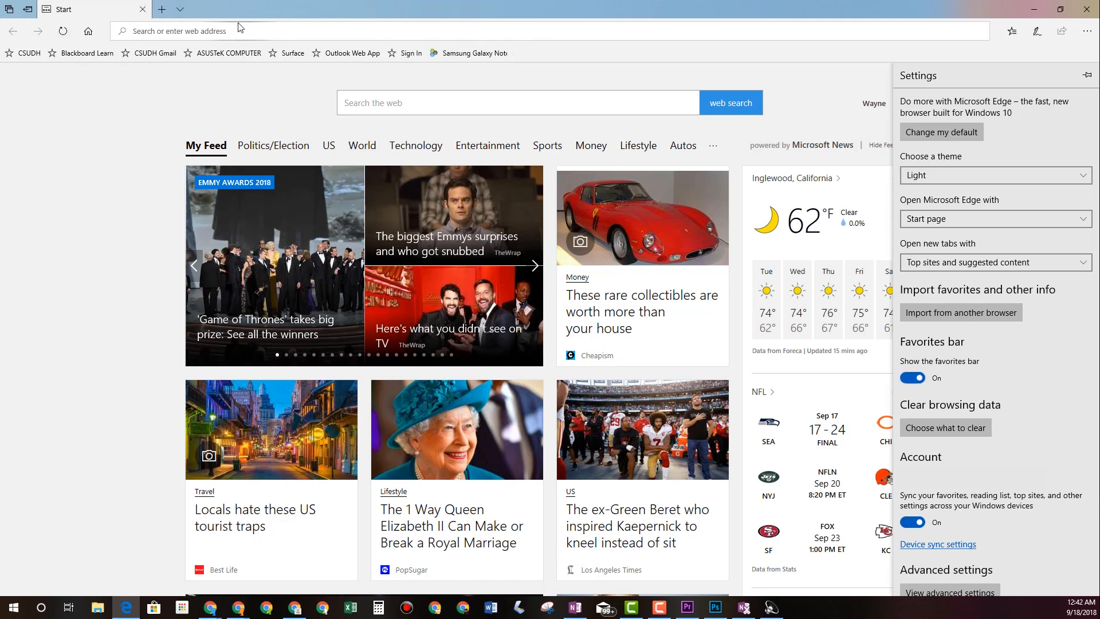
mouse_move(176, 107)
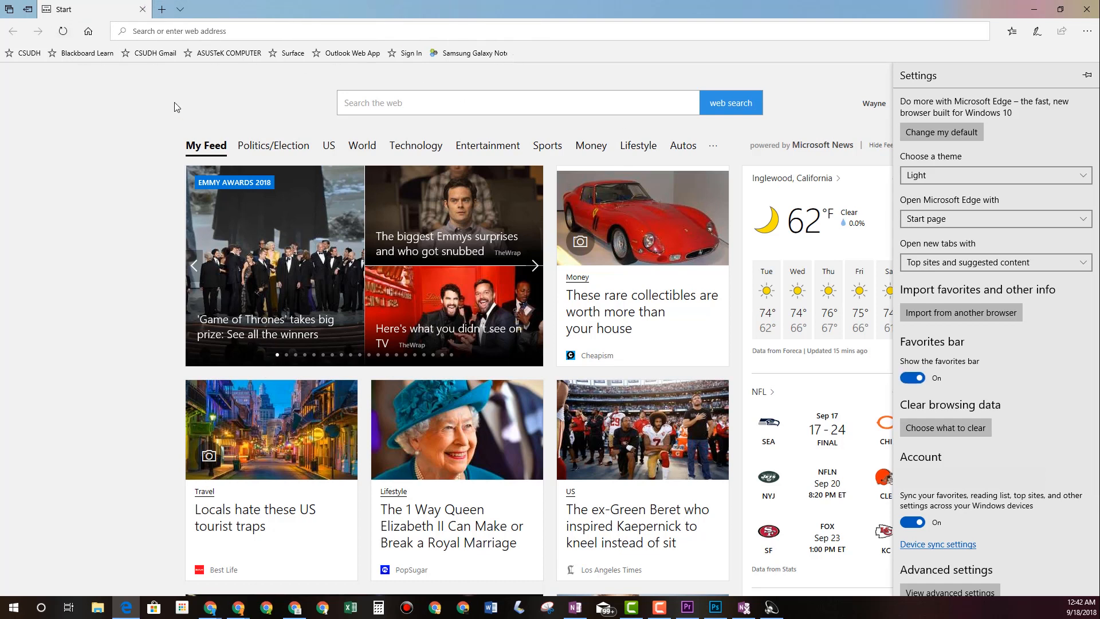
mouse_move(819, 220)
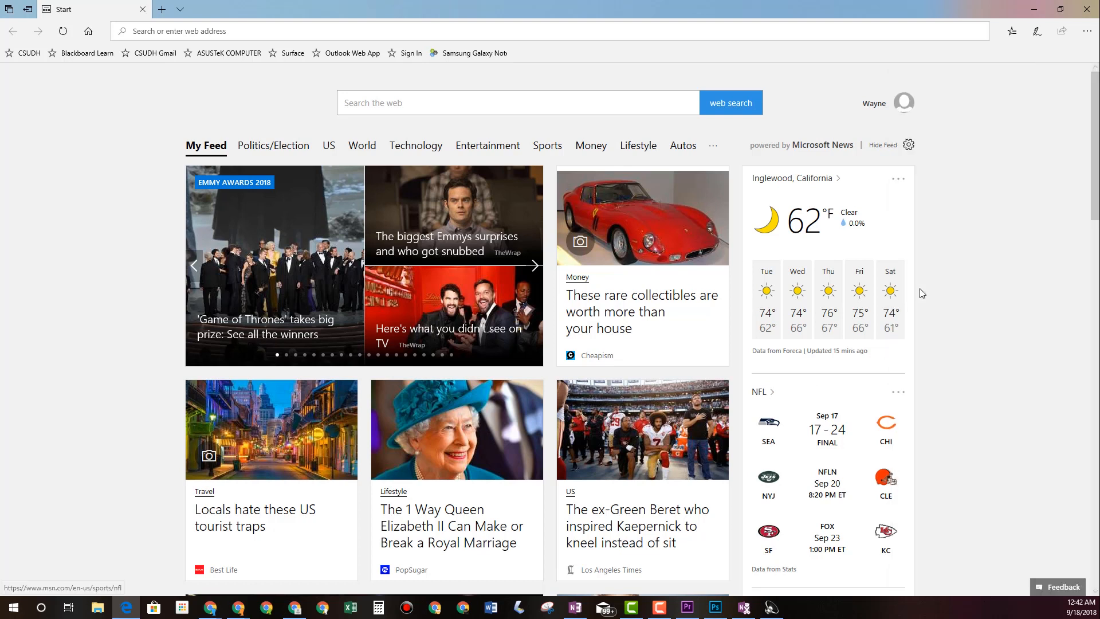
- Load the MSN NFL sports page from the start page's NFL link
click(757, 392)
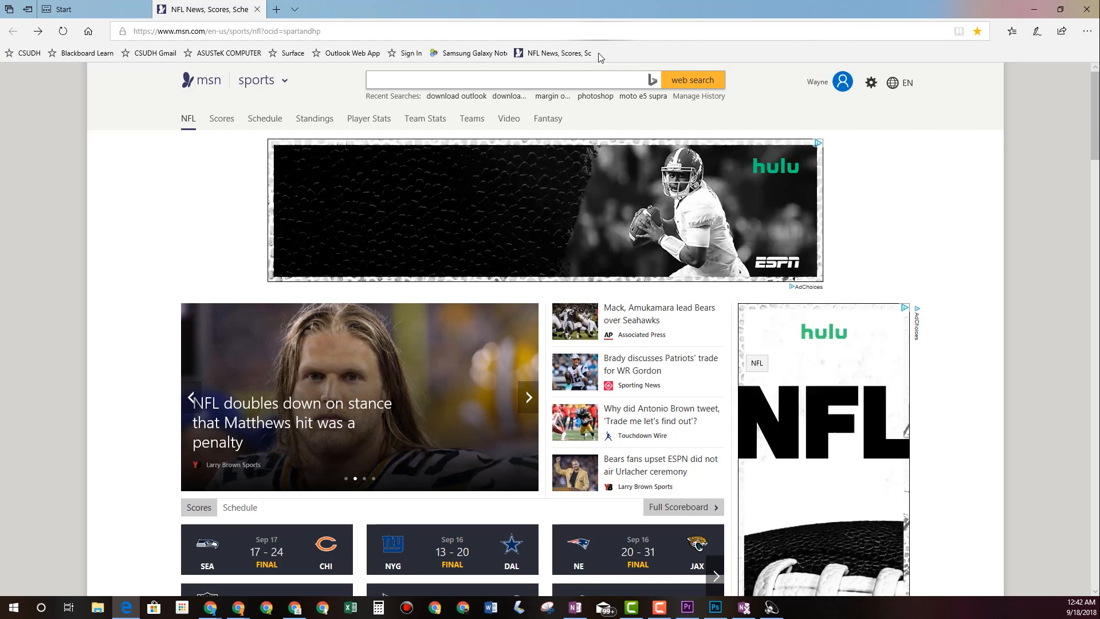
mouse_move(555, 53)
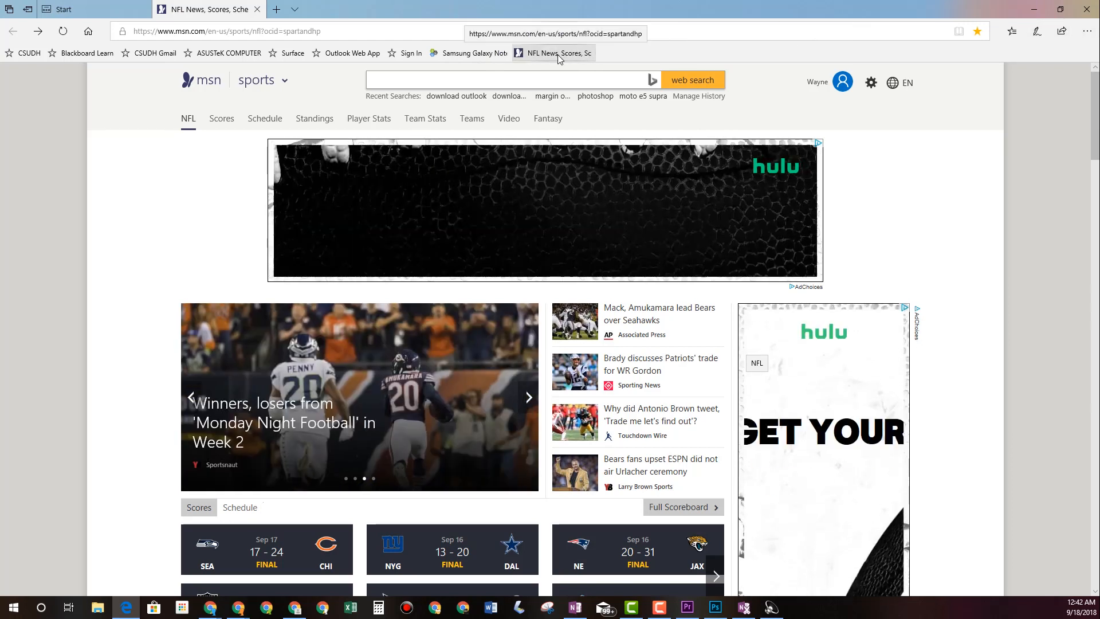
- Rename the NFL favorite to 'NFL Scores' and the Samsung Galaxy favorite to 'Samsung'
right_click(552, 52)
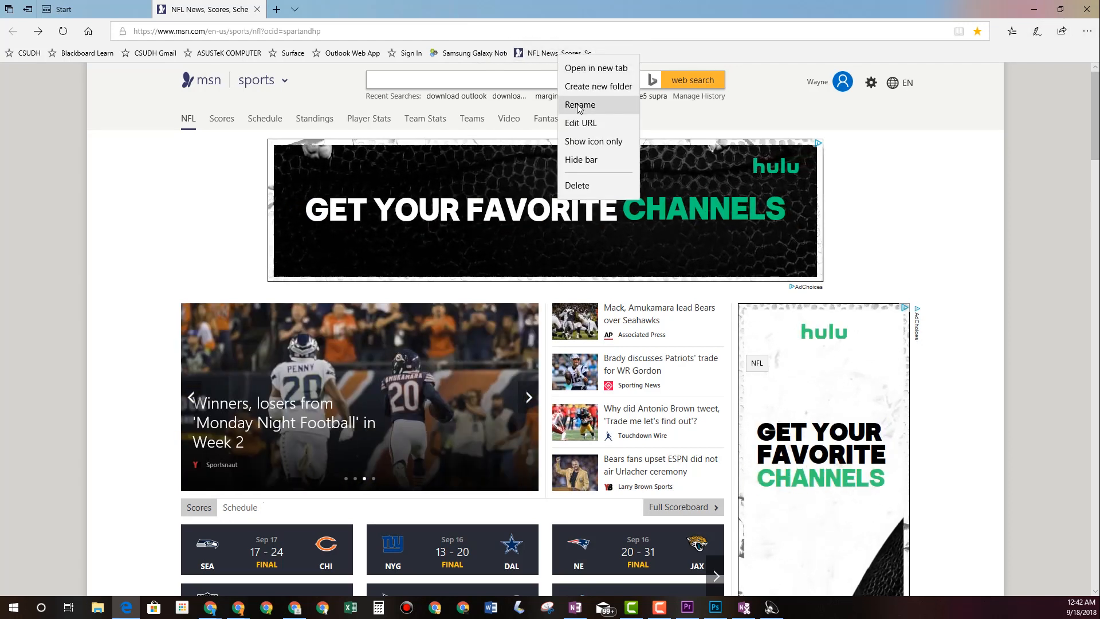
click(579, 104)
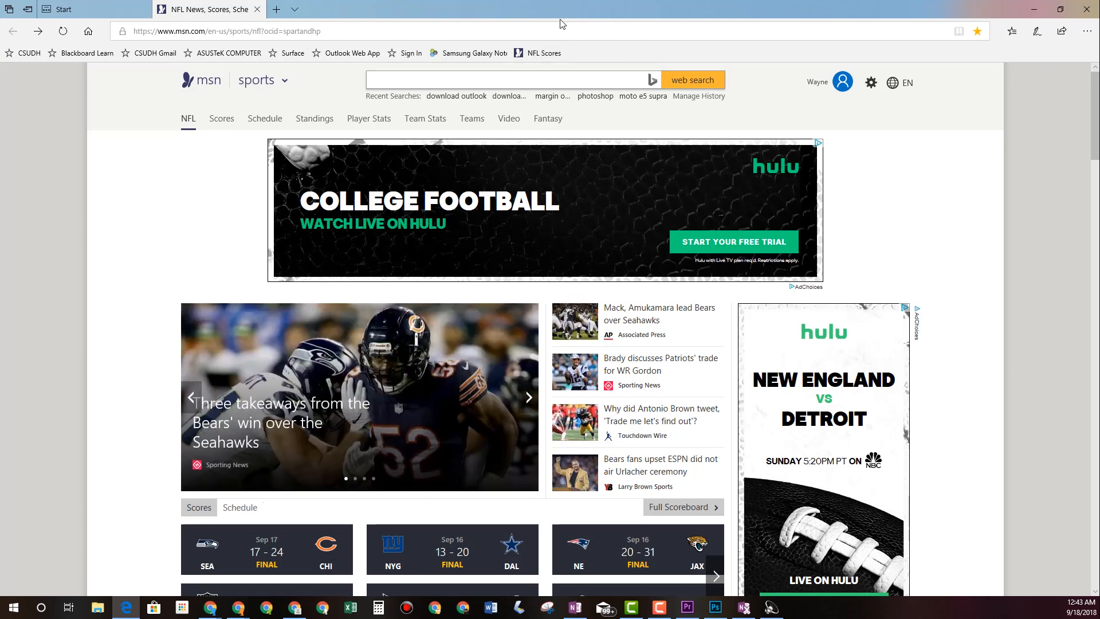
mouse_move(543, 53)
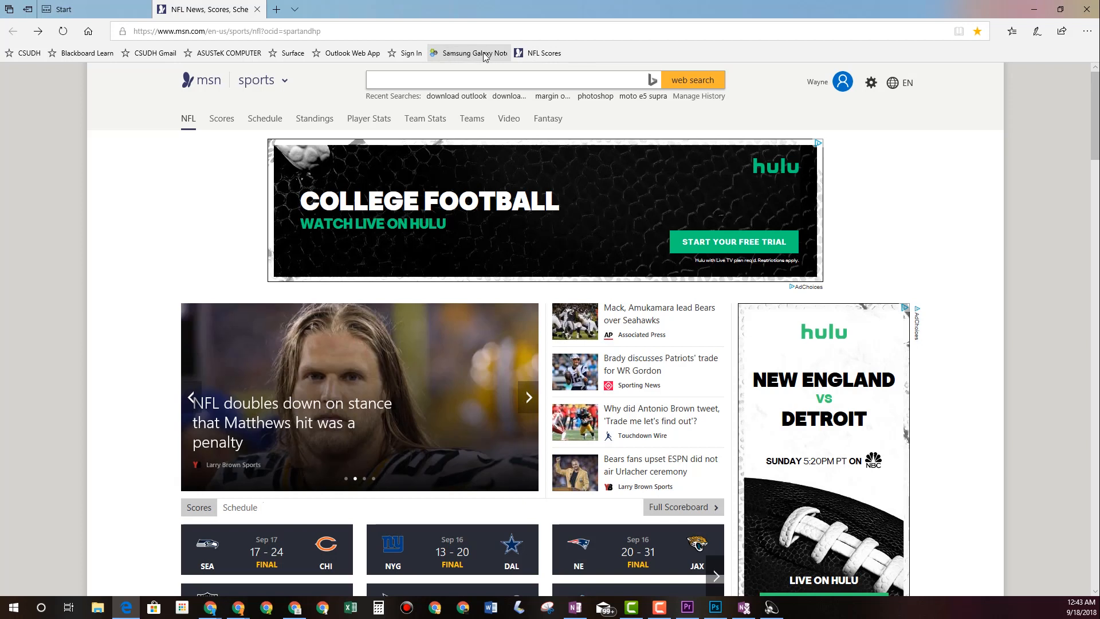
right_click(472, 53)
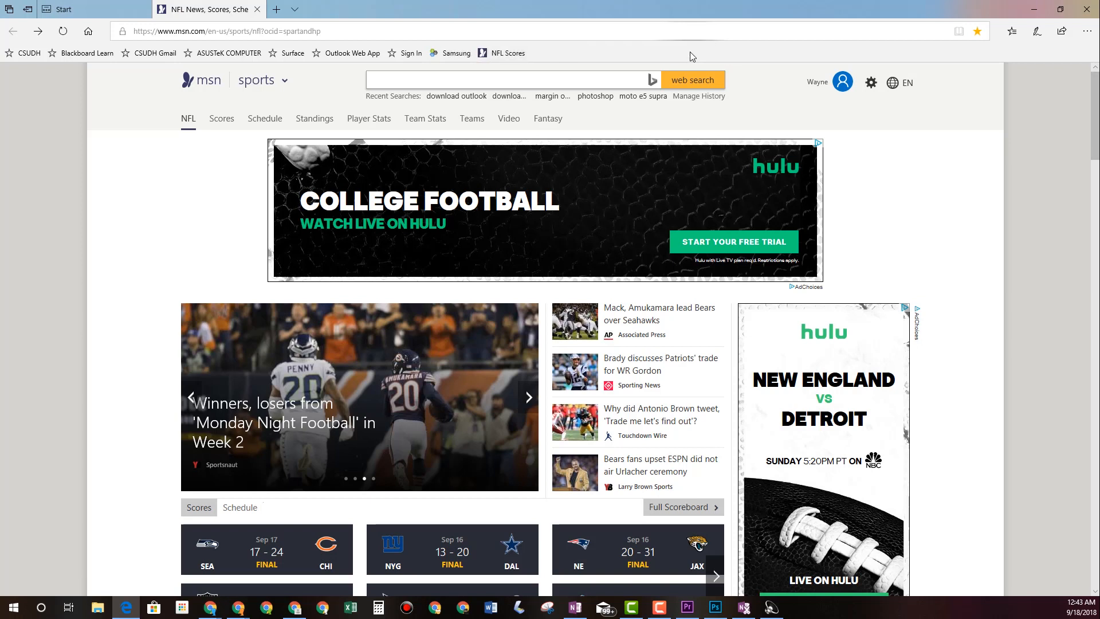
mouse_move(365, 54)
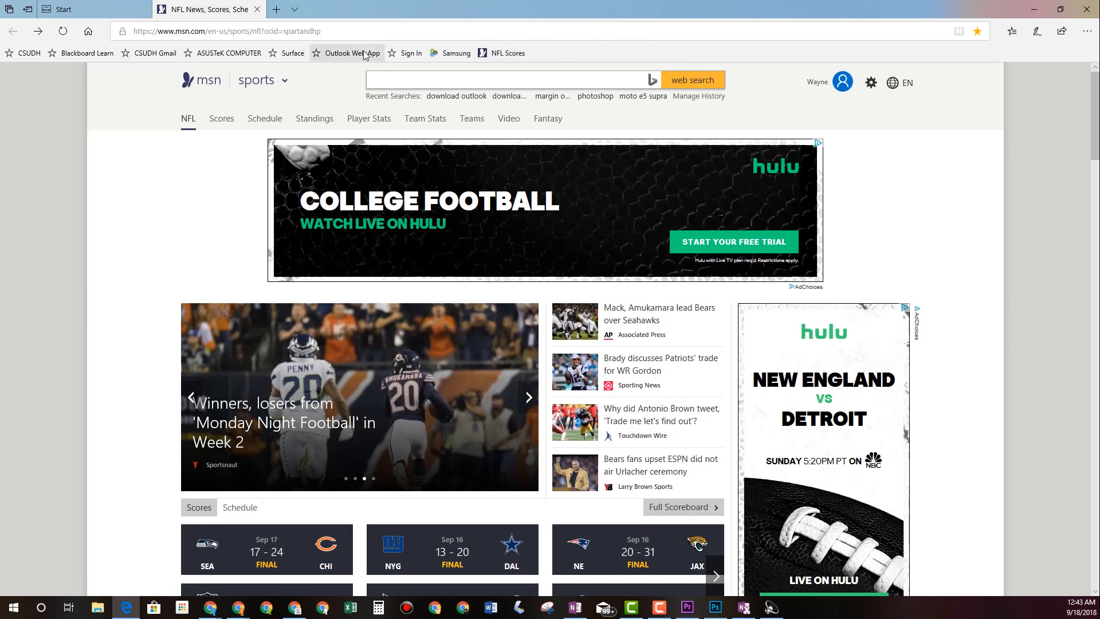
mouse_move(681, 5)
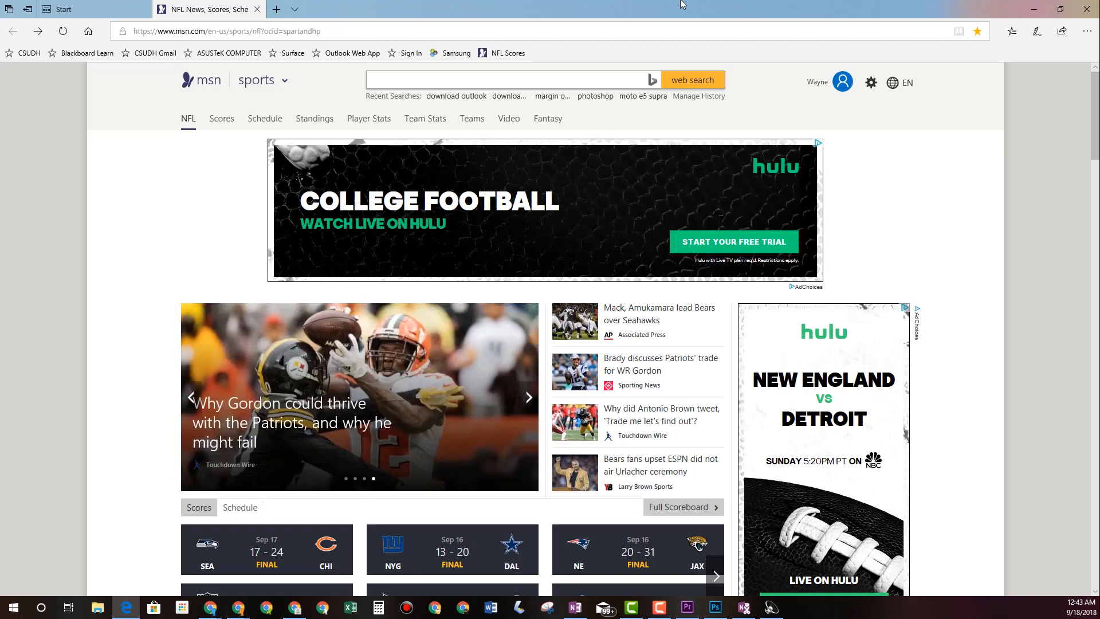
click(528, 398)
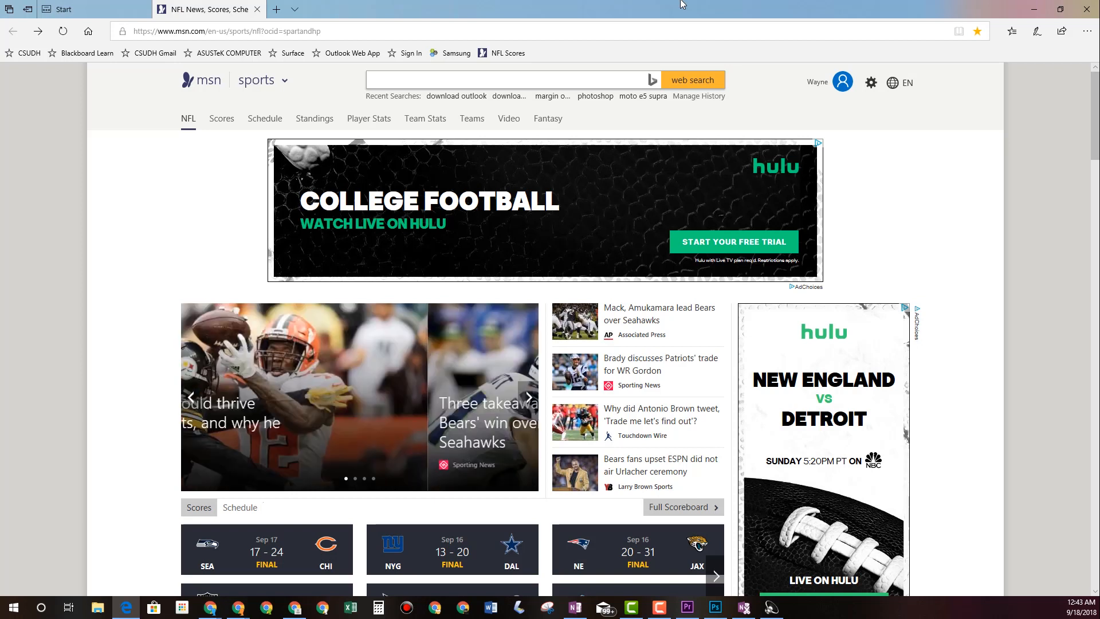
click(529, 397)
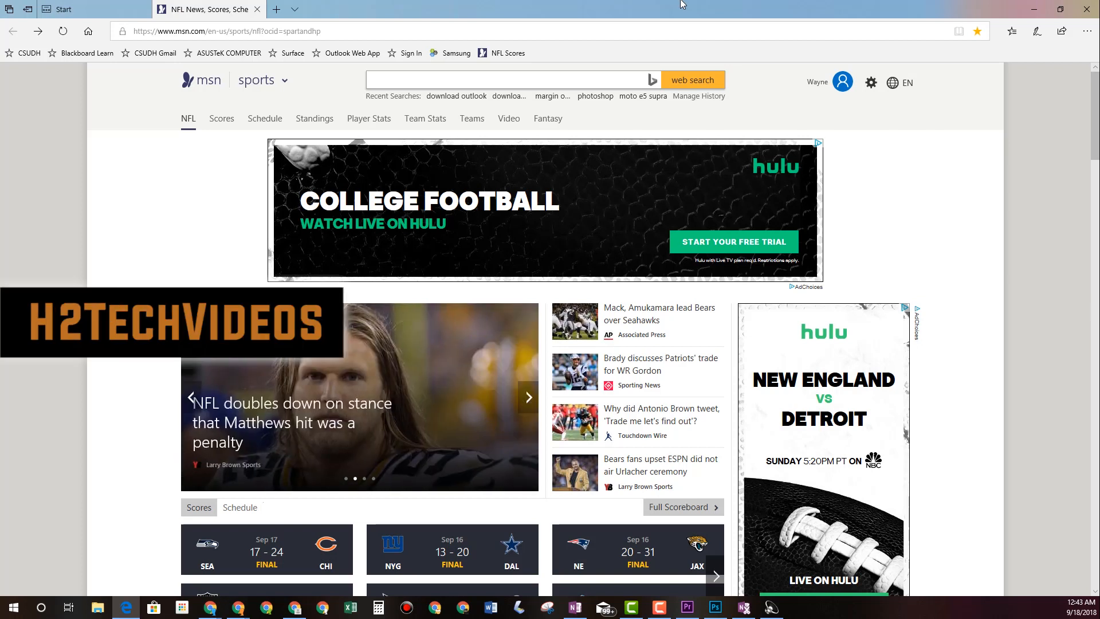
click(528, 398)
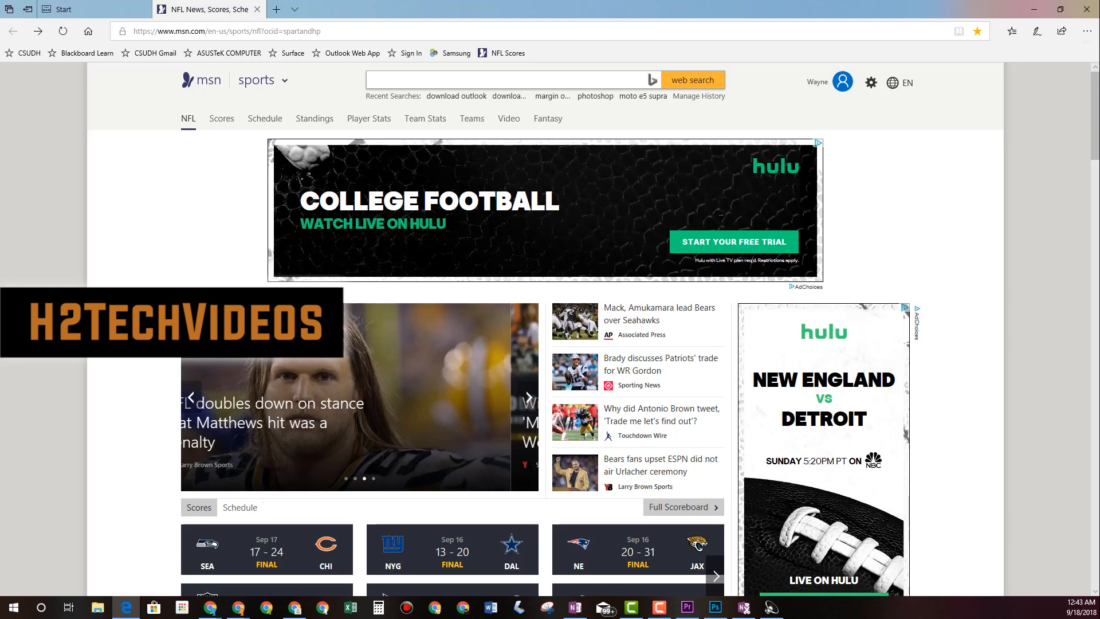